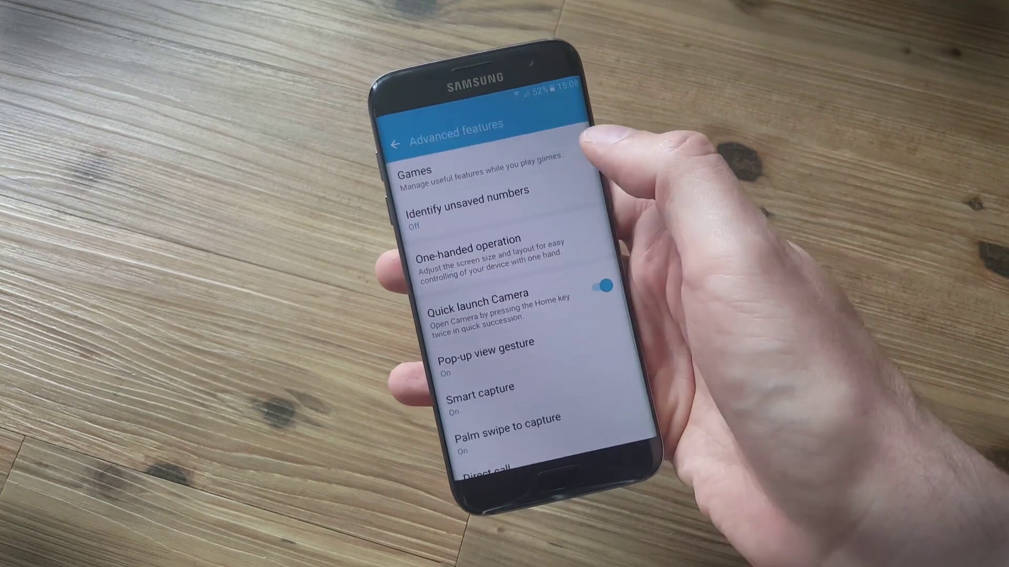
# Step: Go back from Advanced features, with Quick launch Camera on, to the main Settings list
pyautogui.click(459, 213)
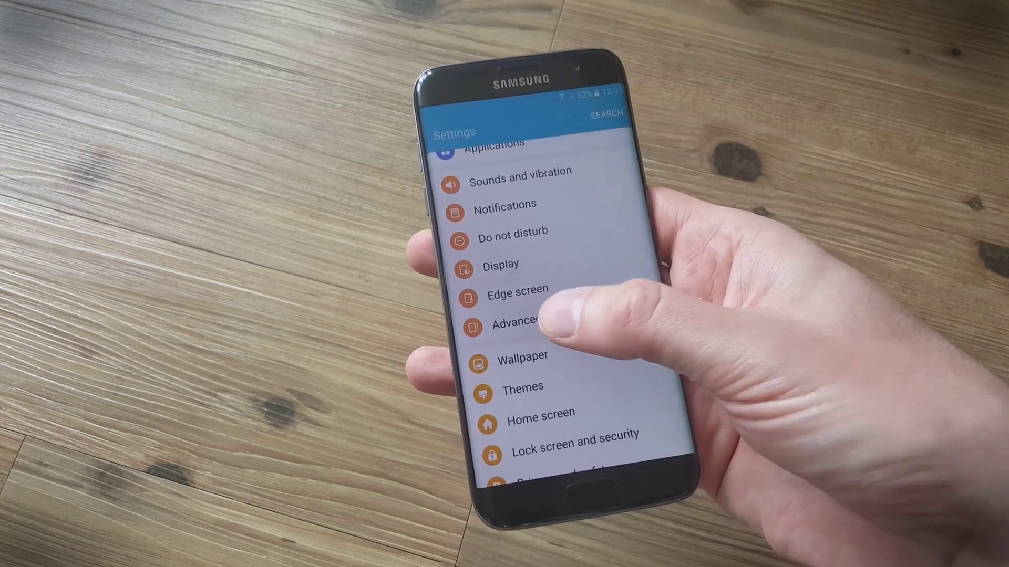
pyautogui.click(510, 325)
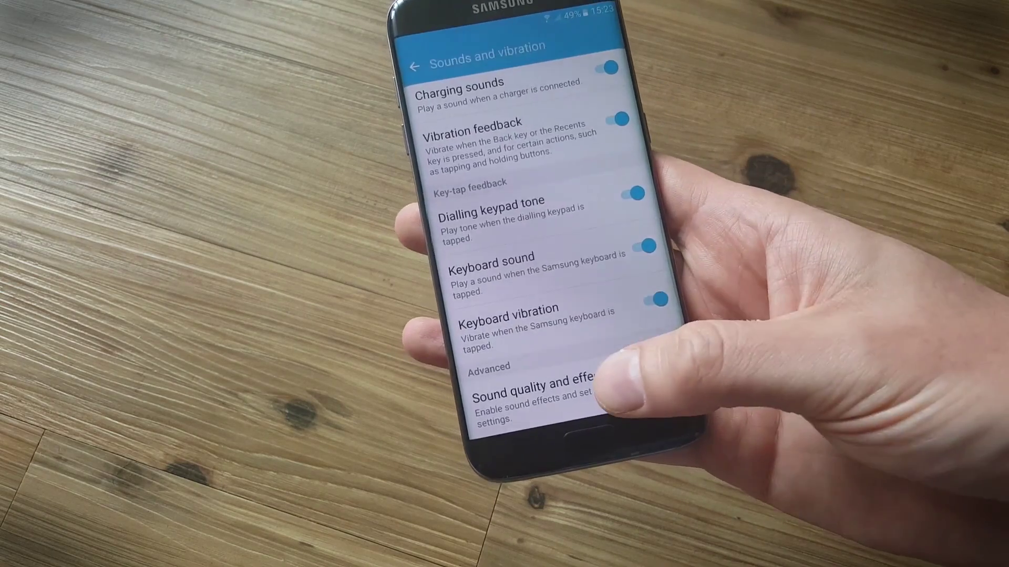
# Step: Open Sound quality and effects to show the equaliser, UHQ Upscaler and Surround options
pyautogui.click(526, 391)
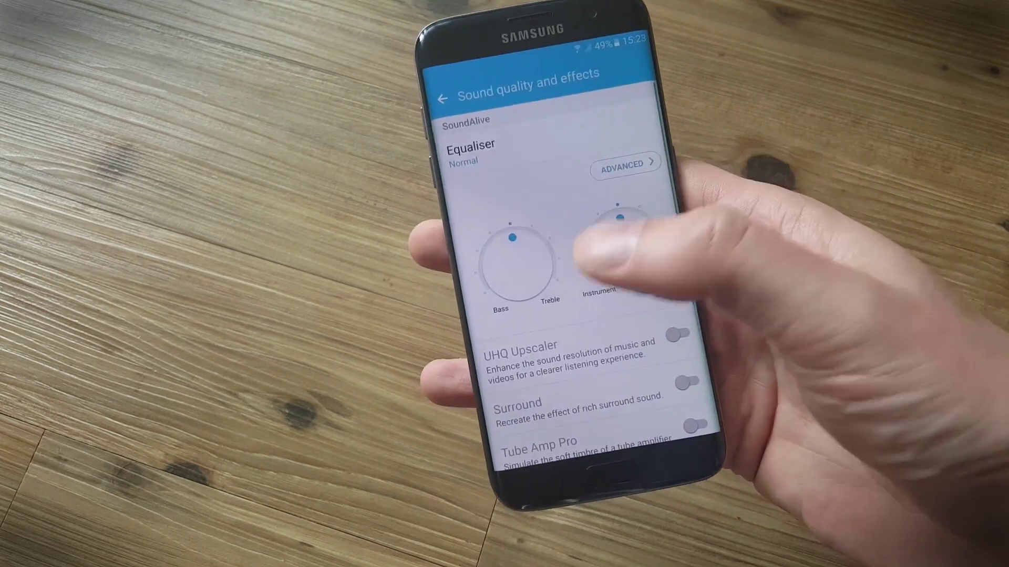
pyautogui.click(625, 165)
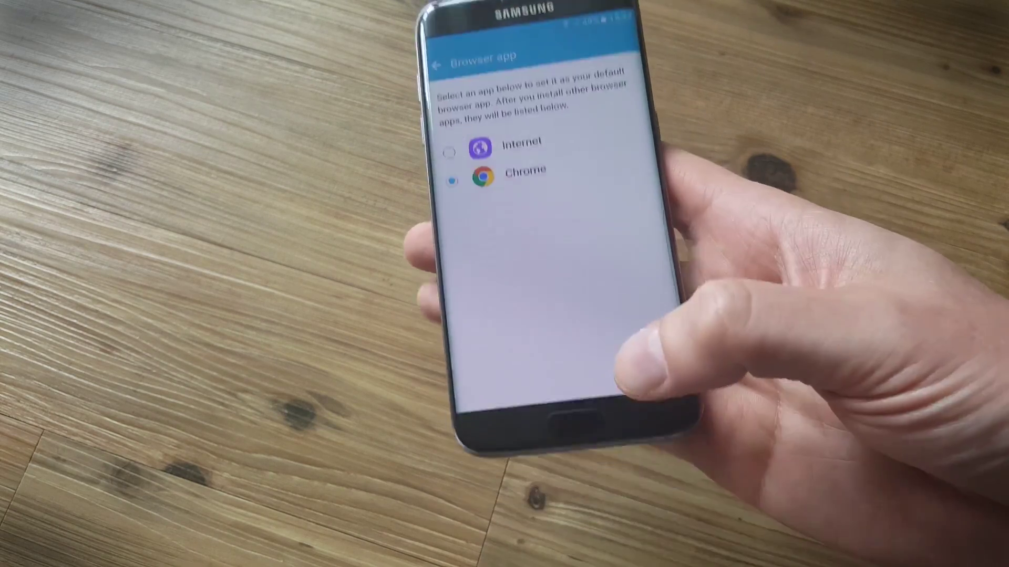
# Step: Open the Browser app default choice, with Chrome selected over Internet
pyautogui.click(440, 63)
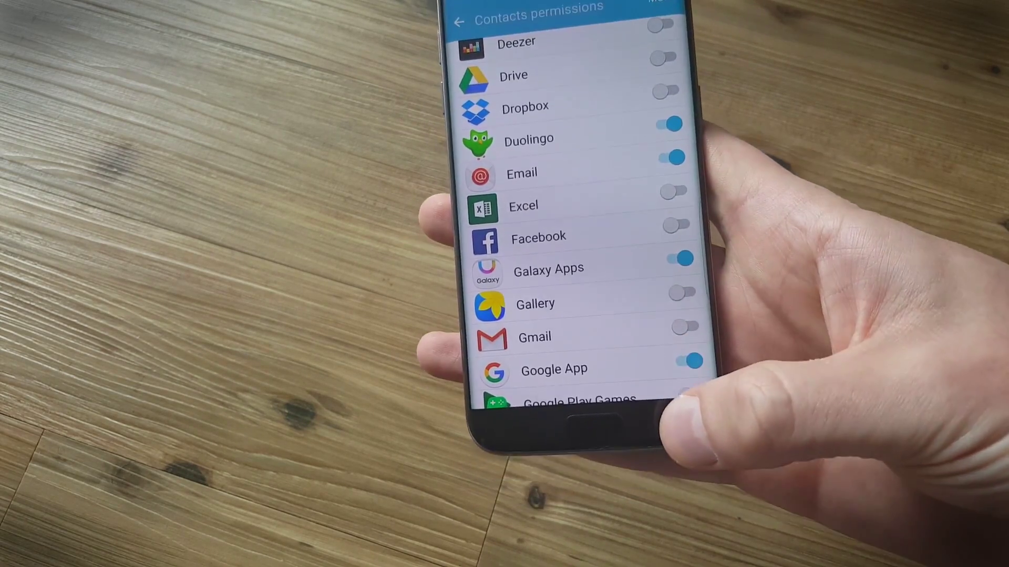
# Step: Return from the Contacts permission list to the App permissions overview
pyautogui.click(458, 20)
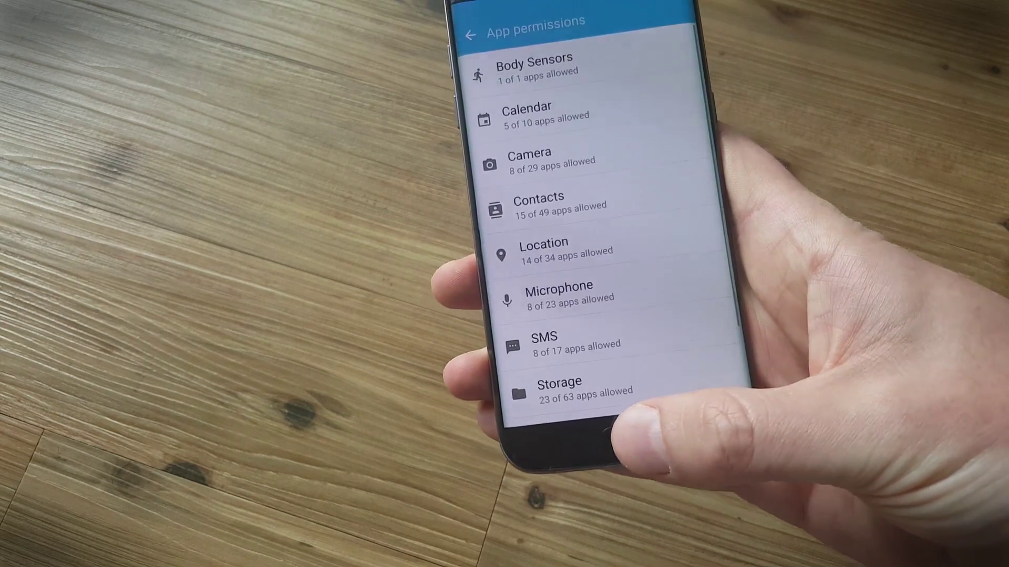